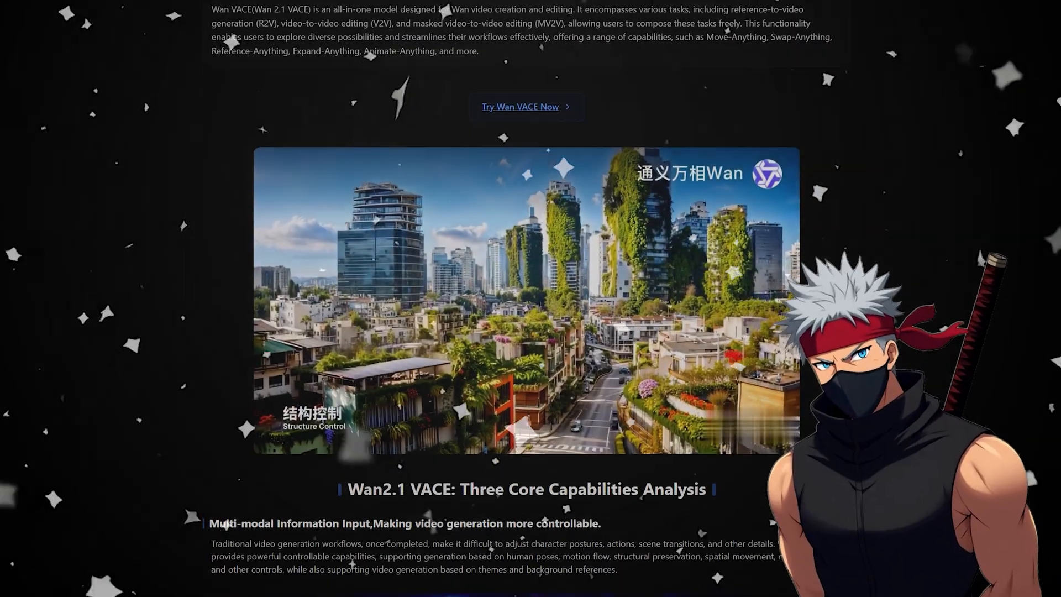
Scroll the Wan VACE page past the capabilities analysis to the Visual Inputs diagram
scroll("down", 3)
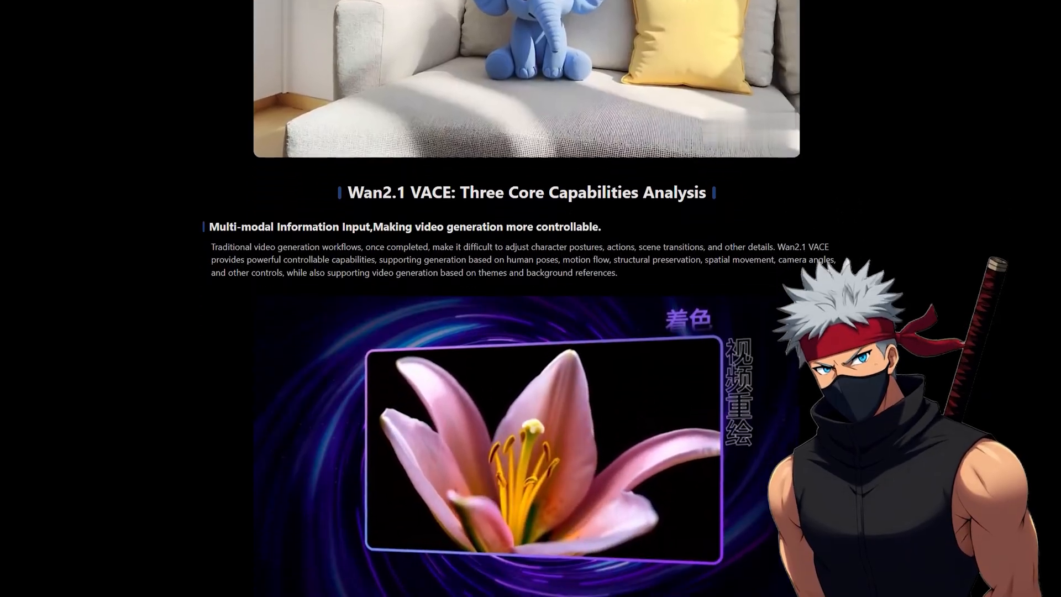
scroll("down", 3)
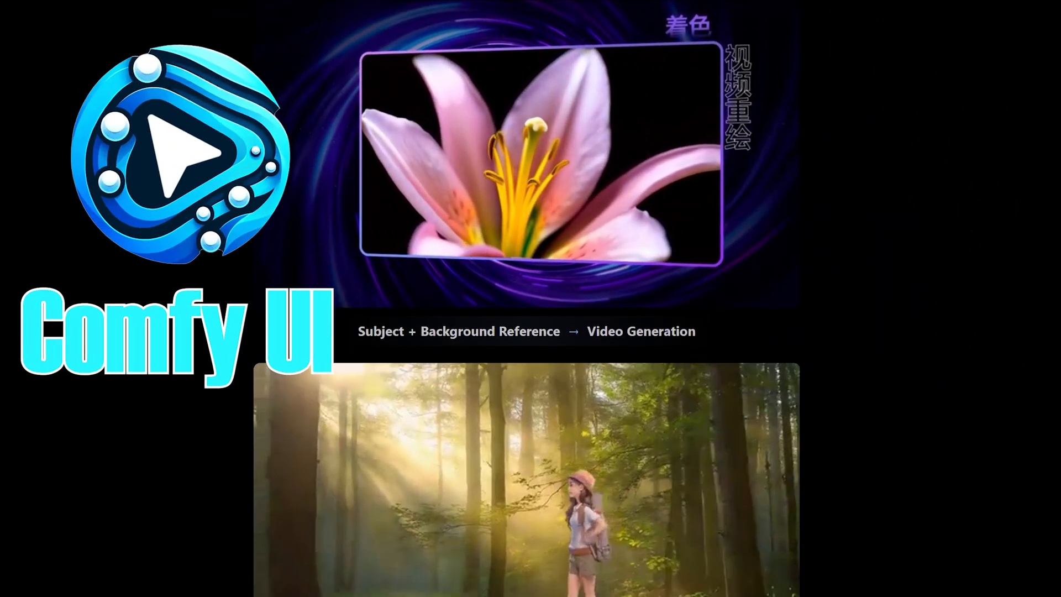
scroll("down", 3)
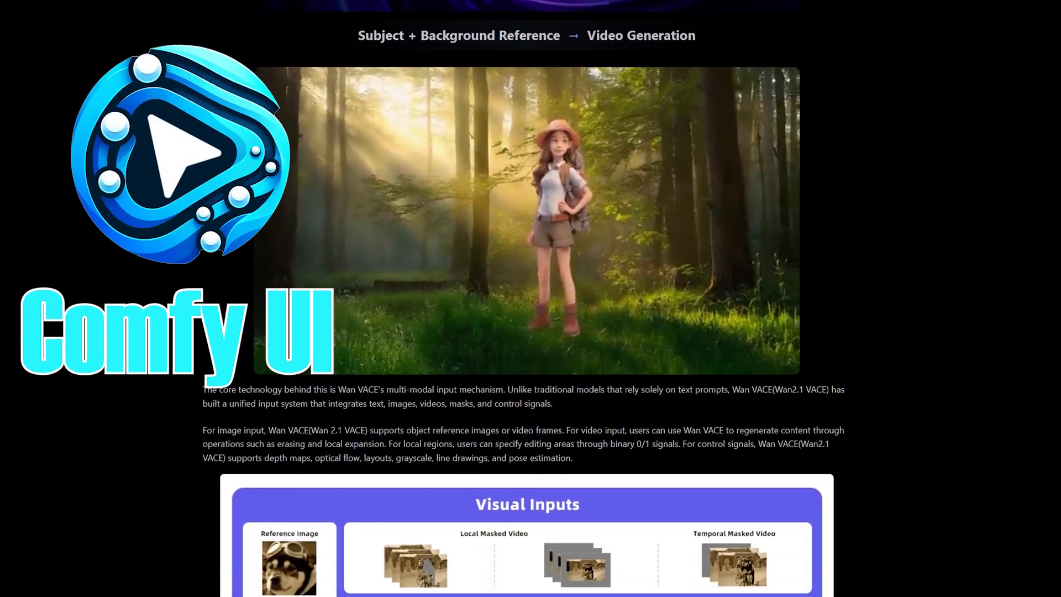
scroll("down", 3)
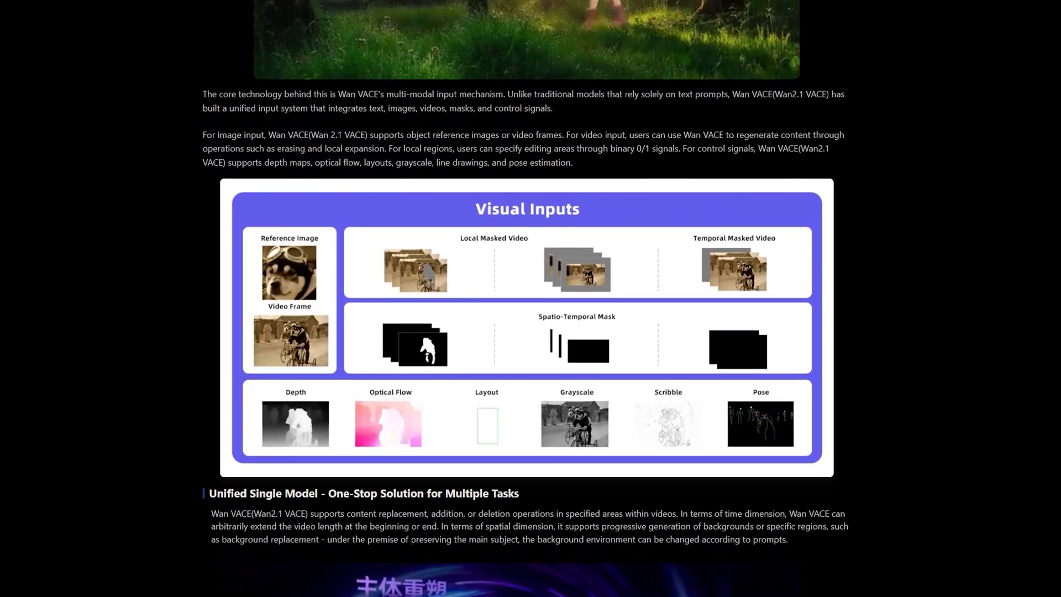
scroll("down", 3)
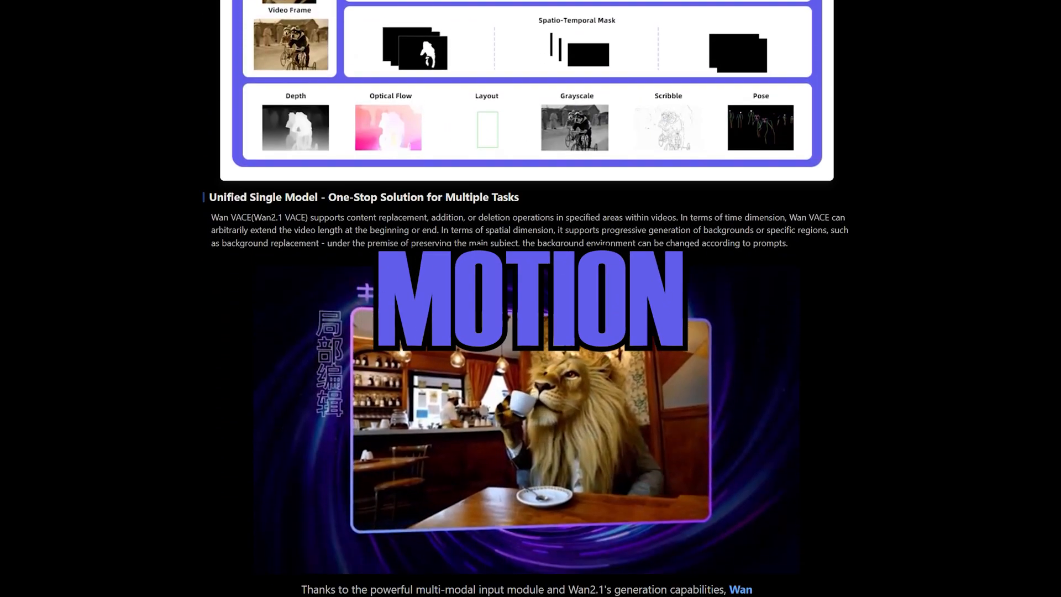
scroll("down", 3)
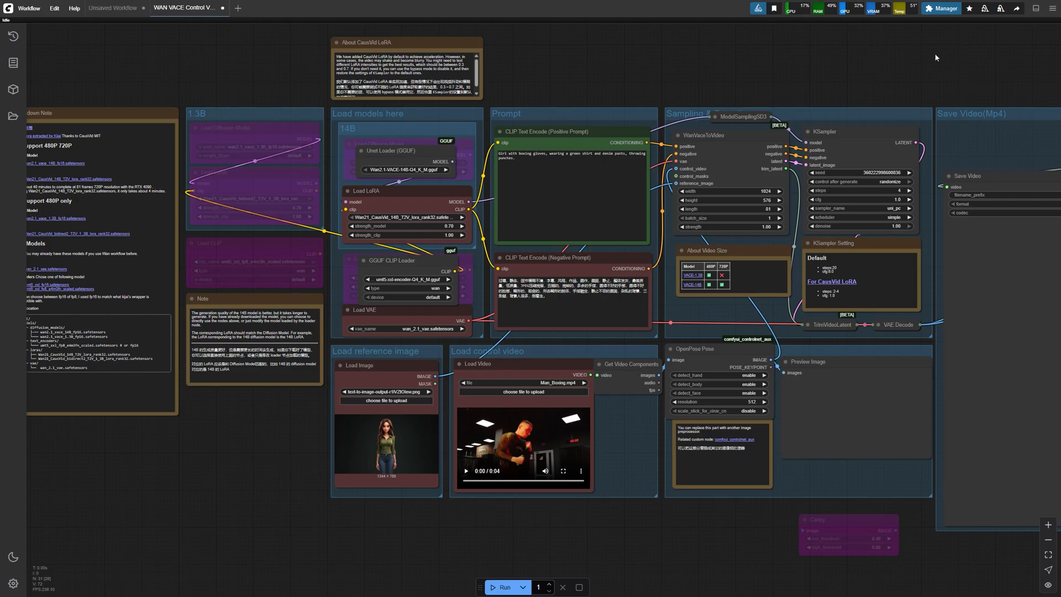
left_click(940, 7)
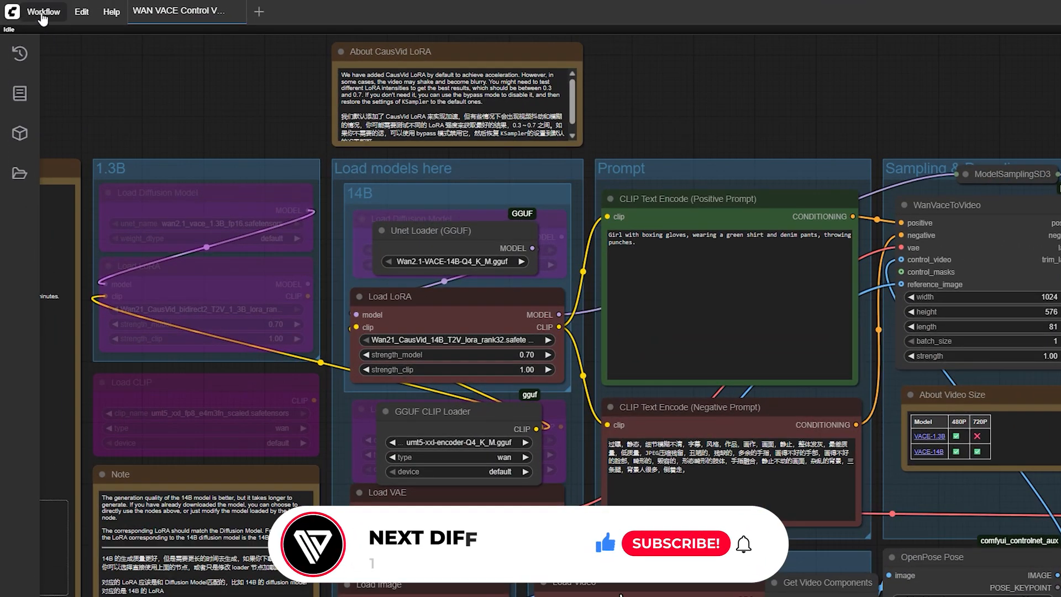
Load the Wan VACE Text to Video template from the Video template category
left_click(43, 12)
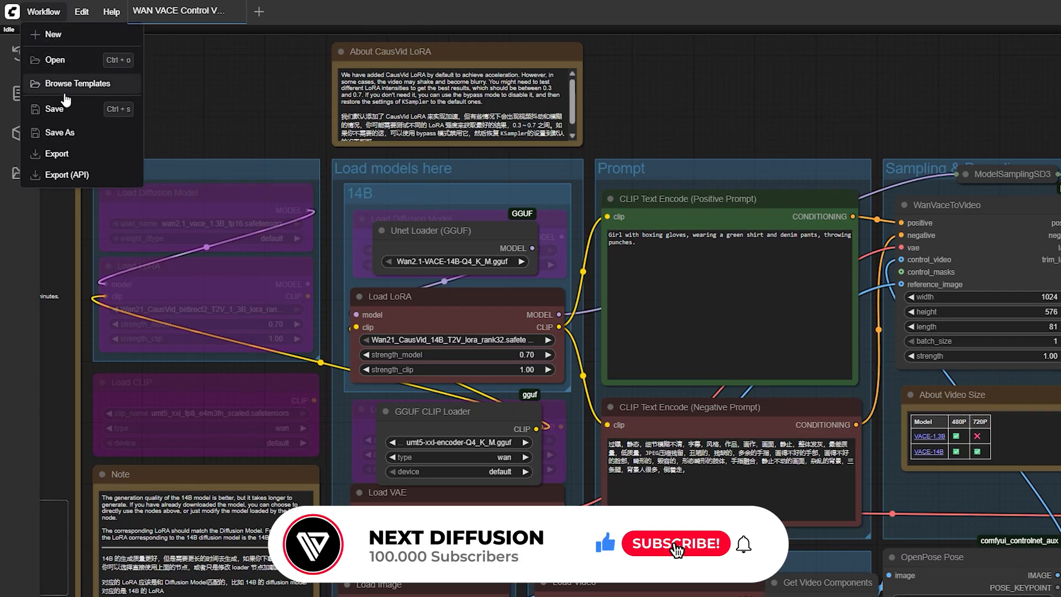
left_click(78, 84)
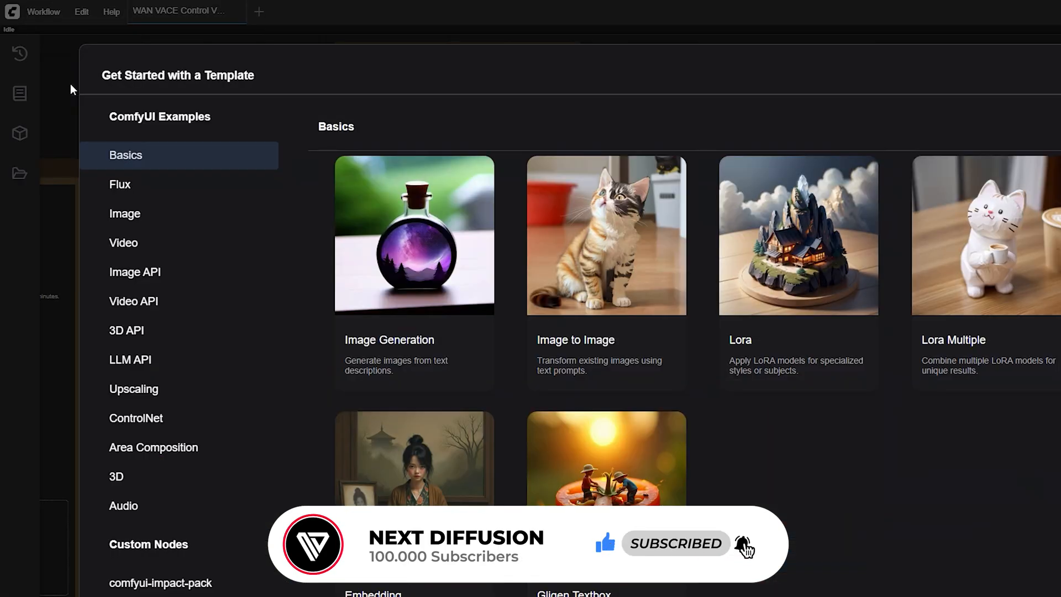
mouse_move(149, 248)
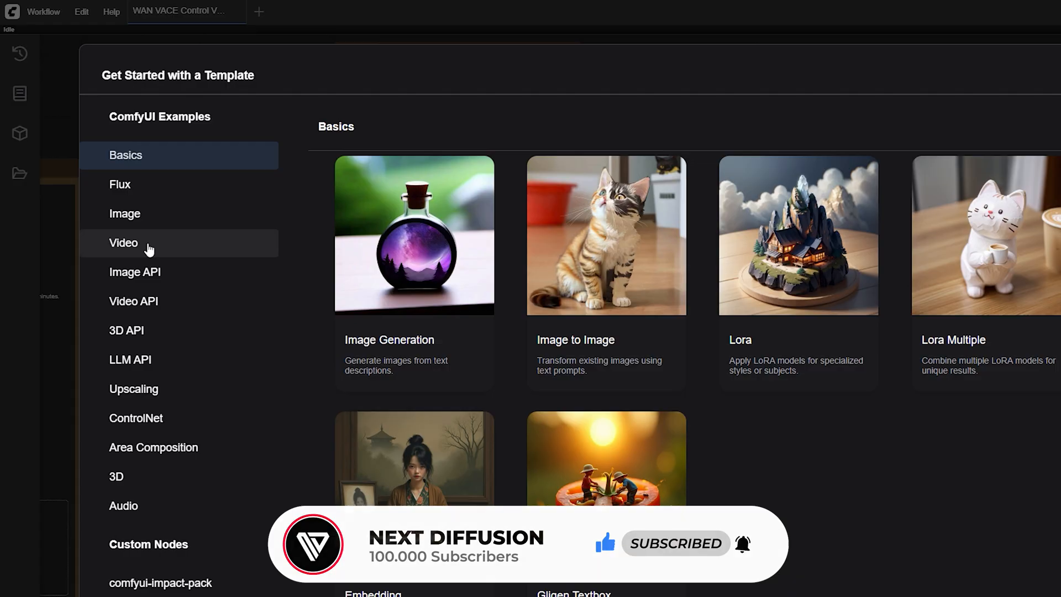
left_click(123, 242)
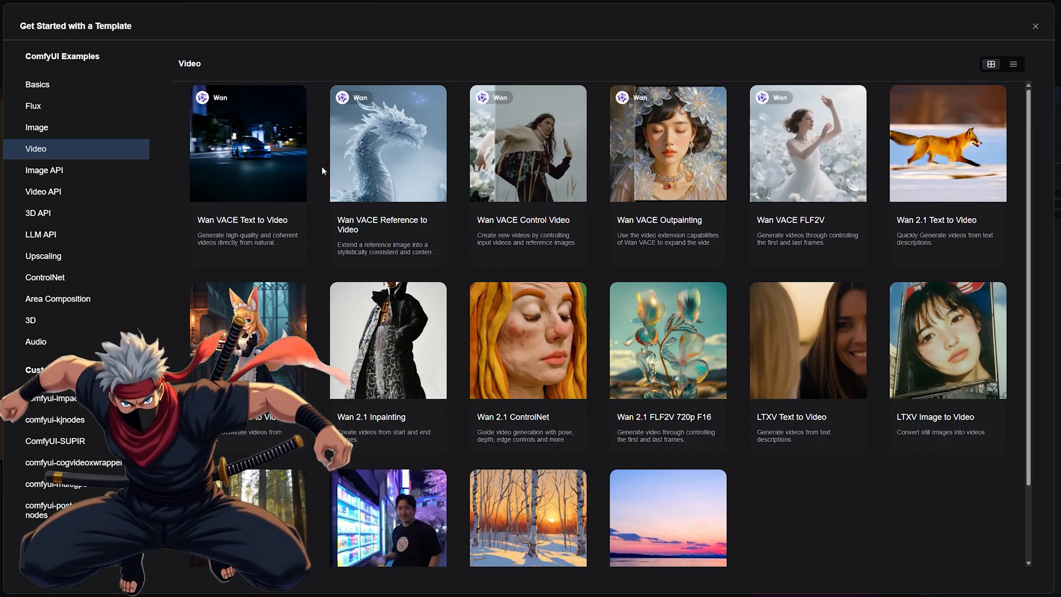
left_click(248, 143)
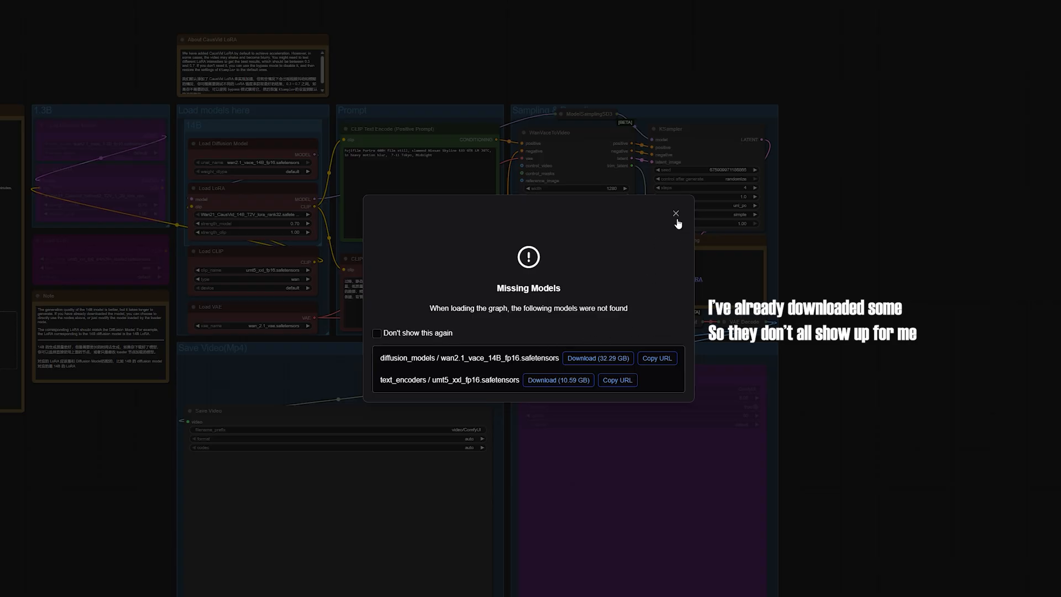
left_click(675, 213)
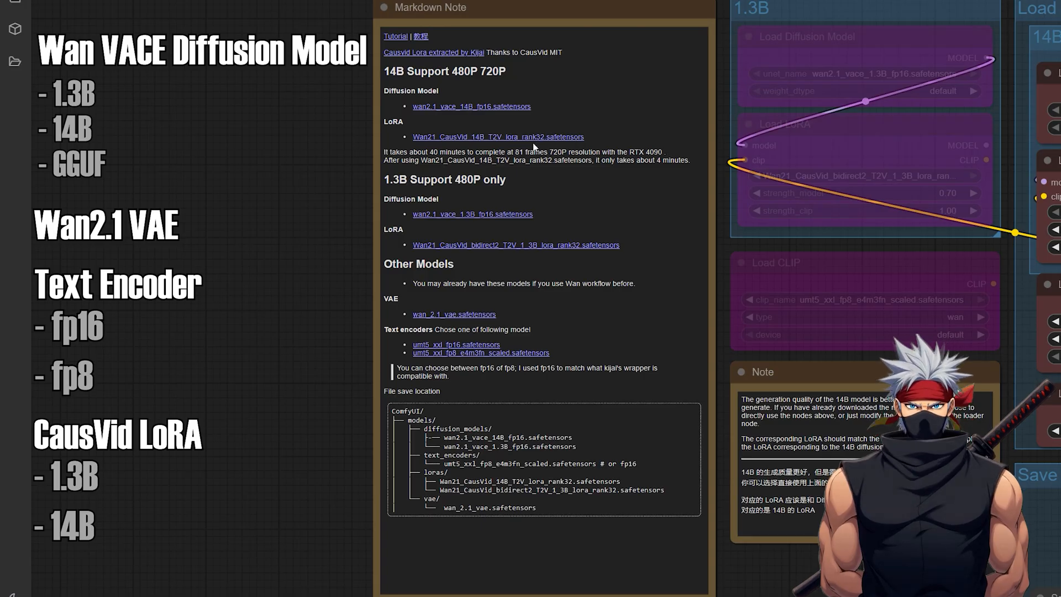
mouse_move(522, 312)
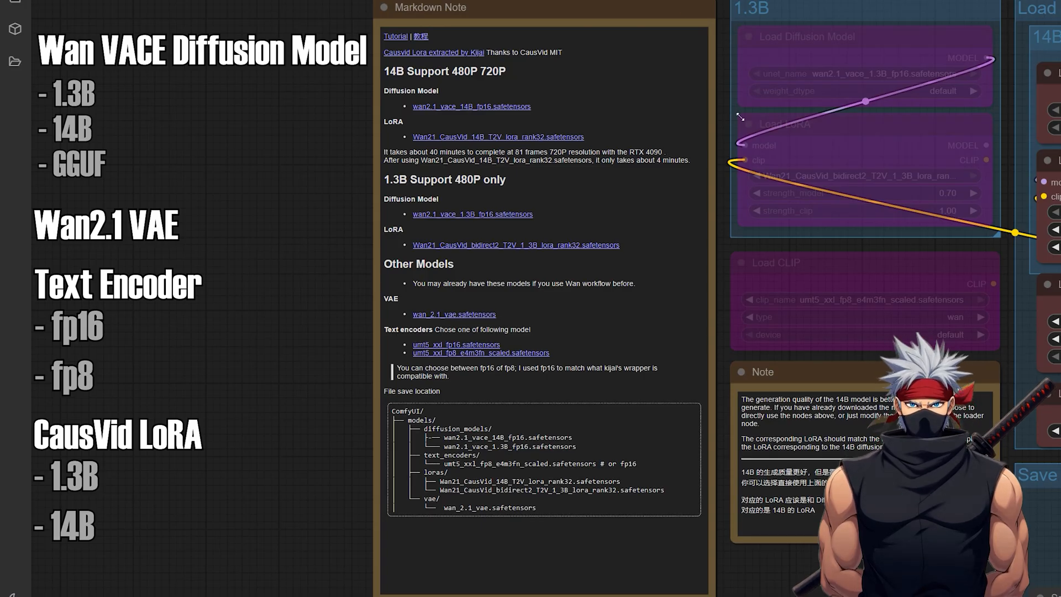
mouse_move(672, 156)
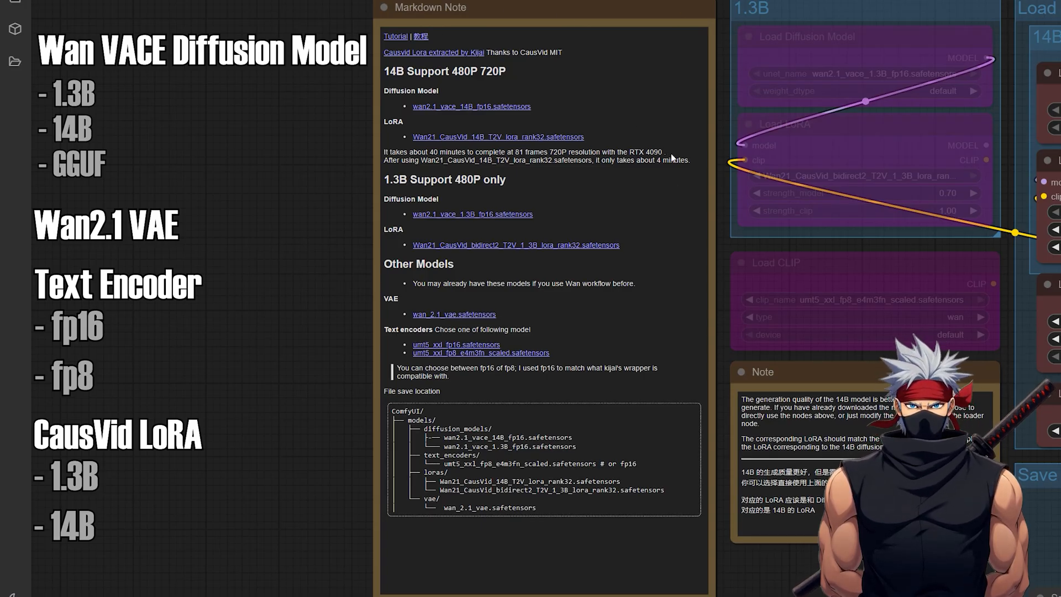
mouse_move(264, 296)
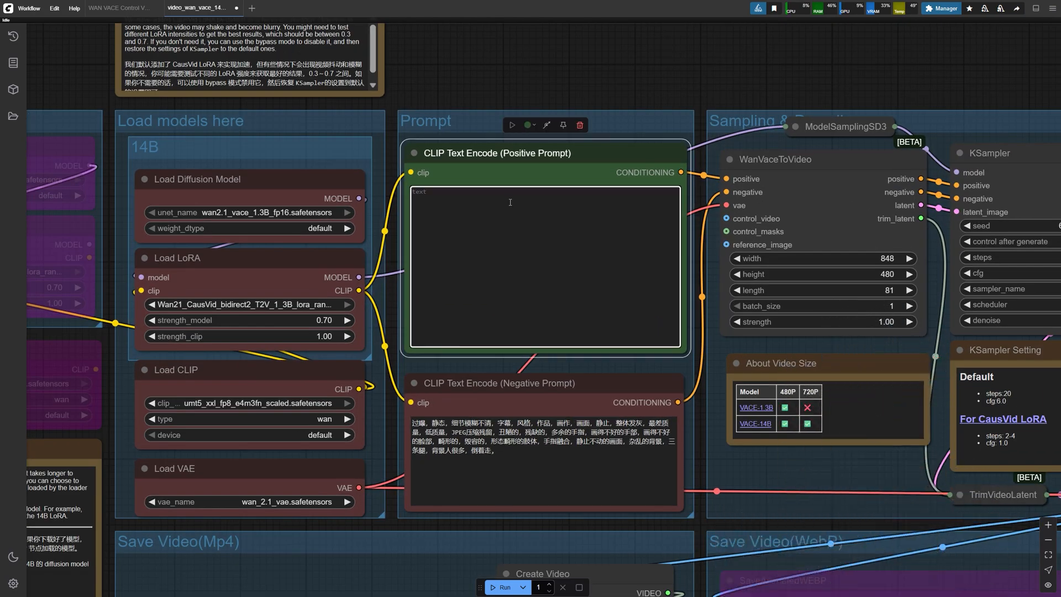
mouse_move(467, 260)
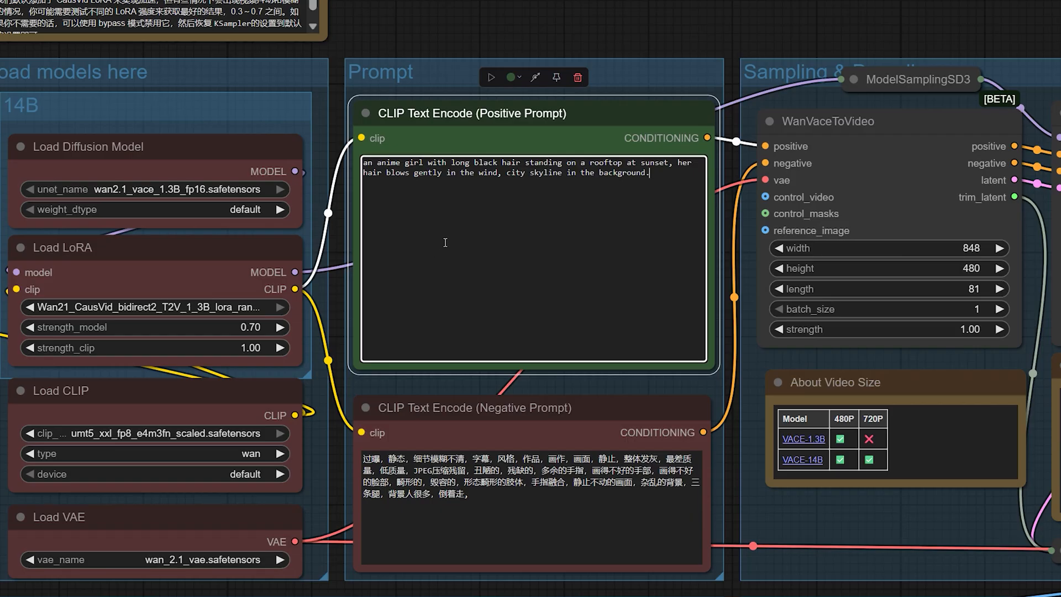
mouse_move(446, 242)
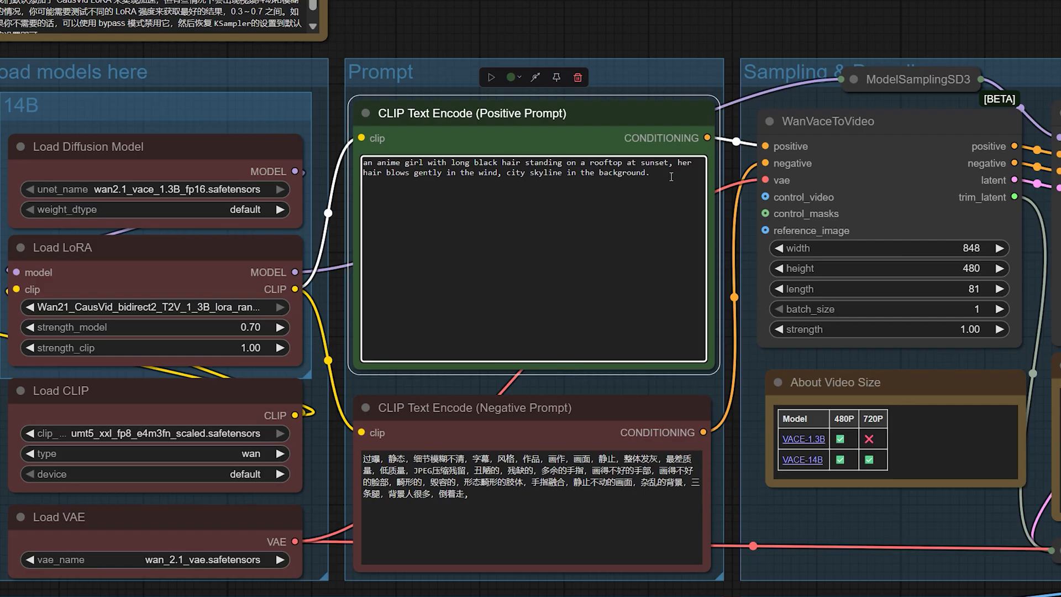
mouse_move(663, 48)
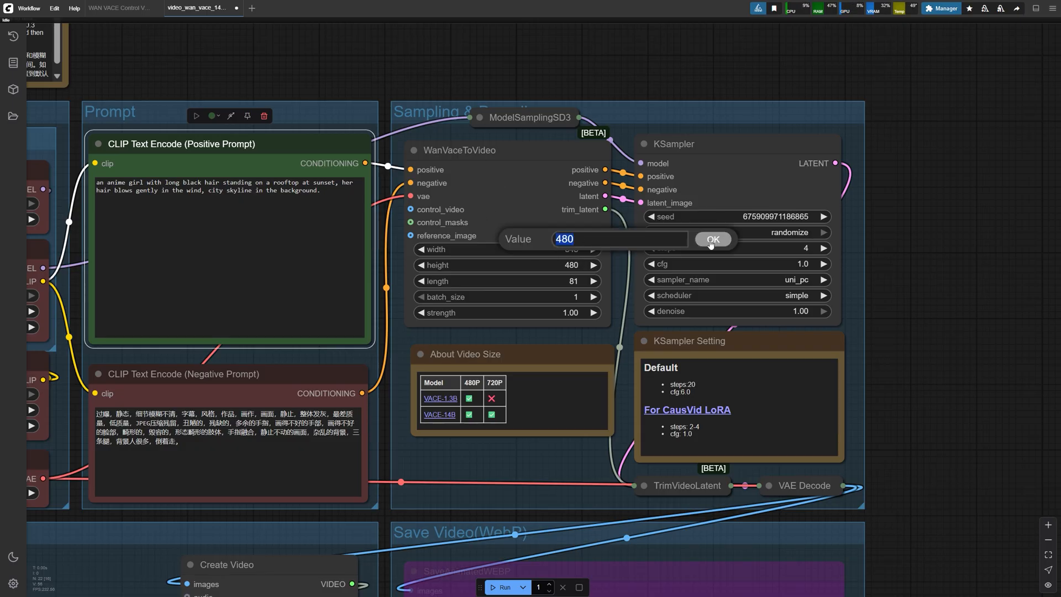
Confirm the new height value and run the text-to-video generation
left_click(712, 239)
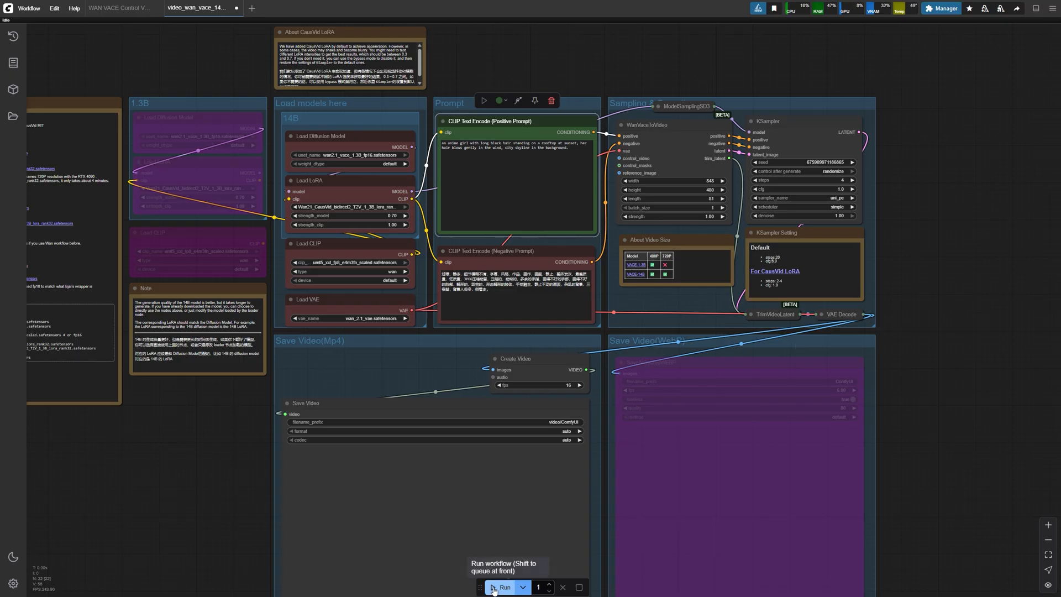
left_click(503, 587)
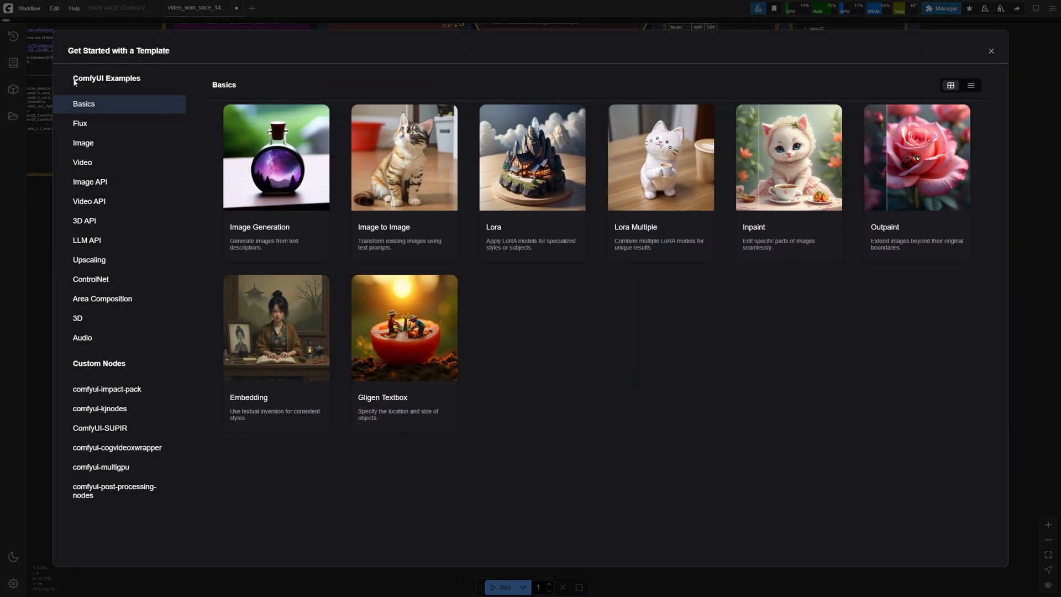
left_click(82, 163)
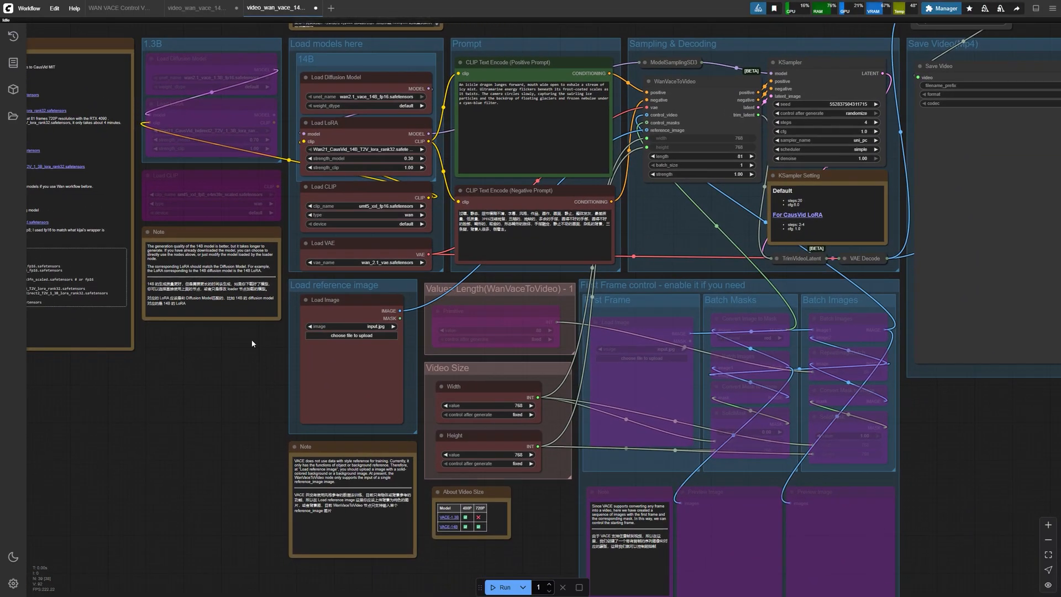
mouse_move(315, 344)
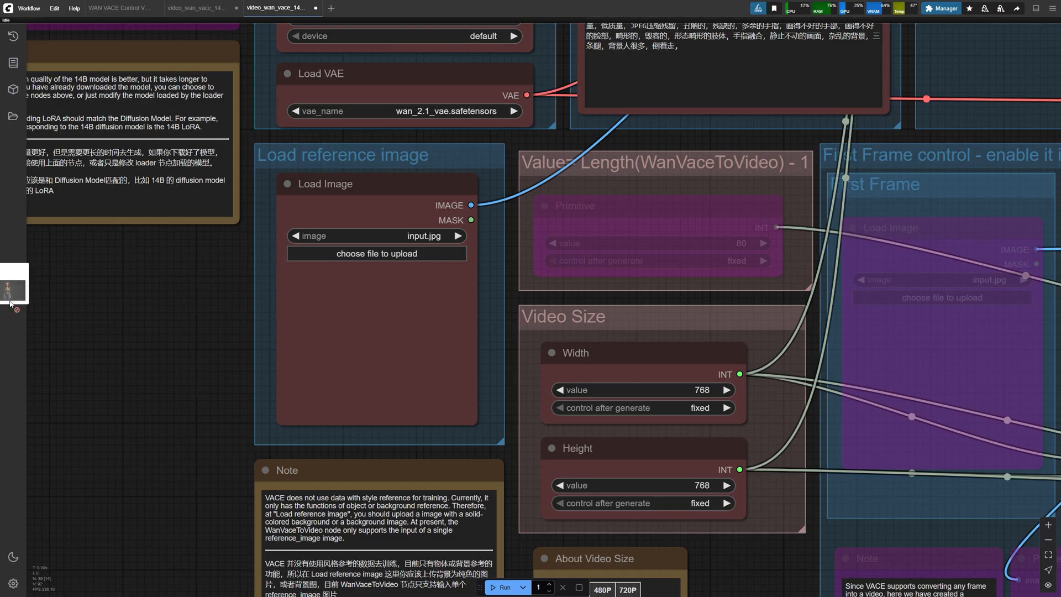
left_click(376, 235)
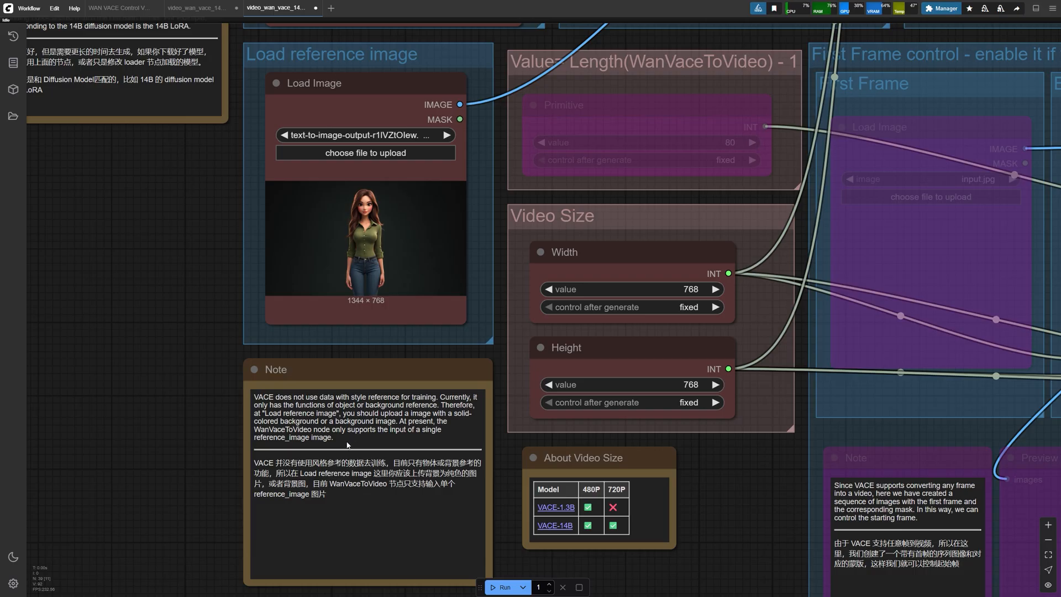
mouse_move(201, 290)
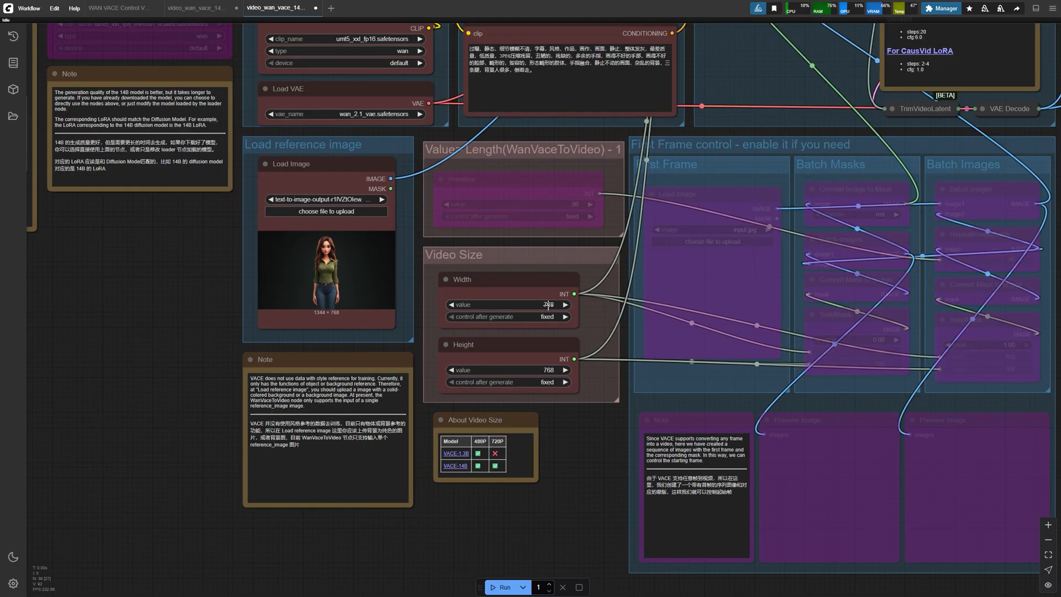
Keep the video Width value at 768
double_click(548, 304)
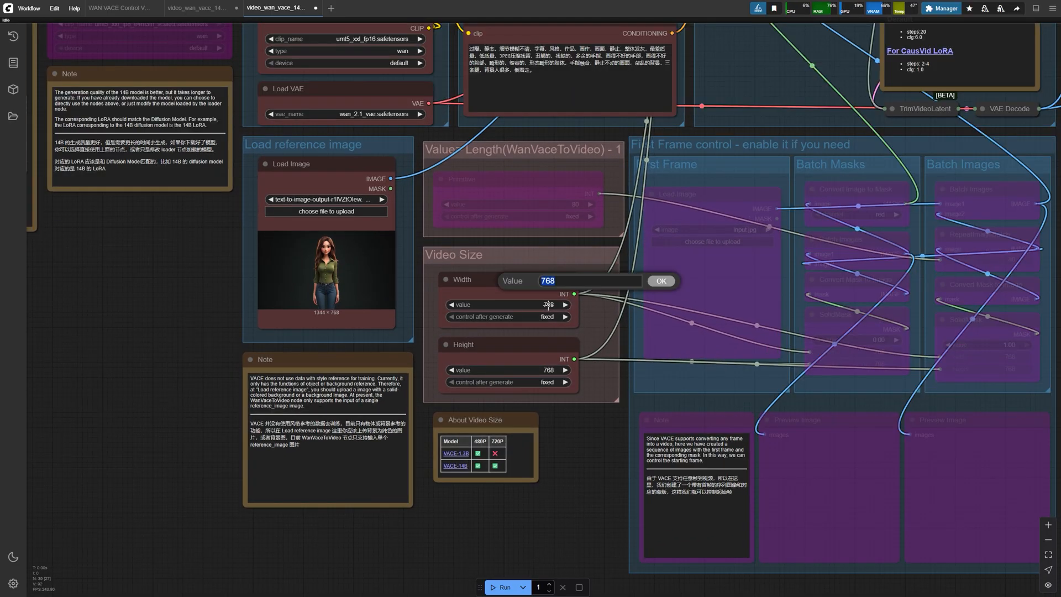
left_click(660, 280)
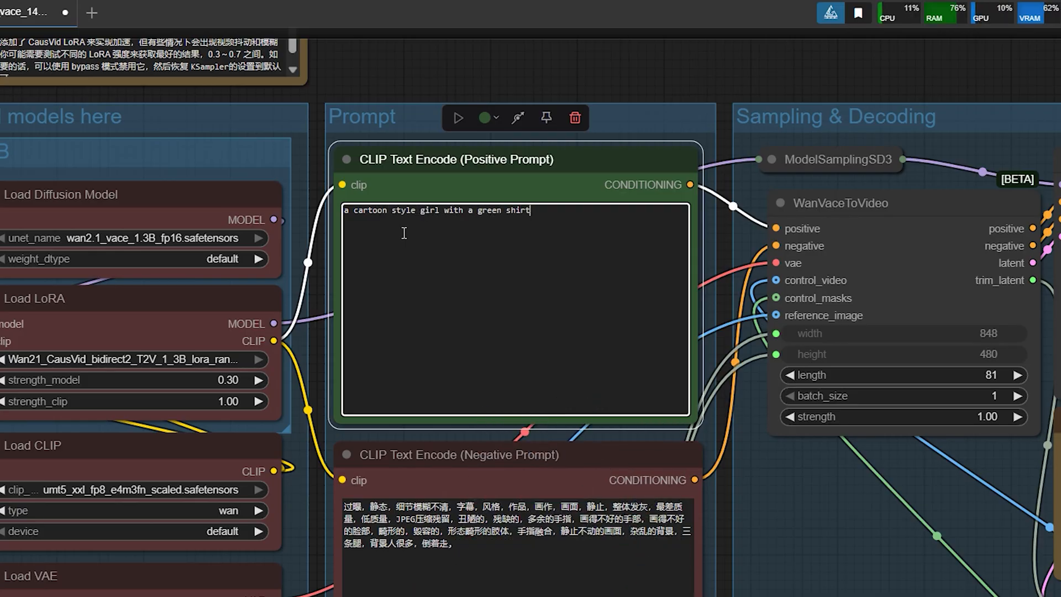
Extend the prompt with denim pants, a forest clearing, and the girl waving
type("and denim pants sitting")
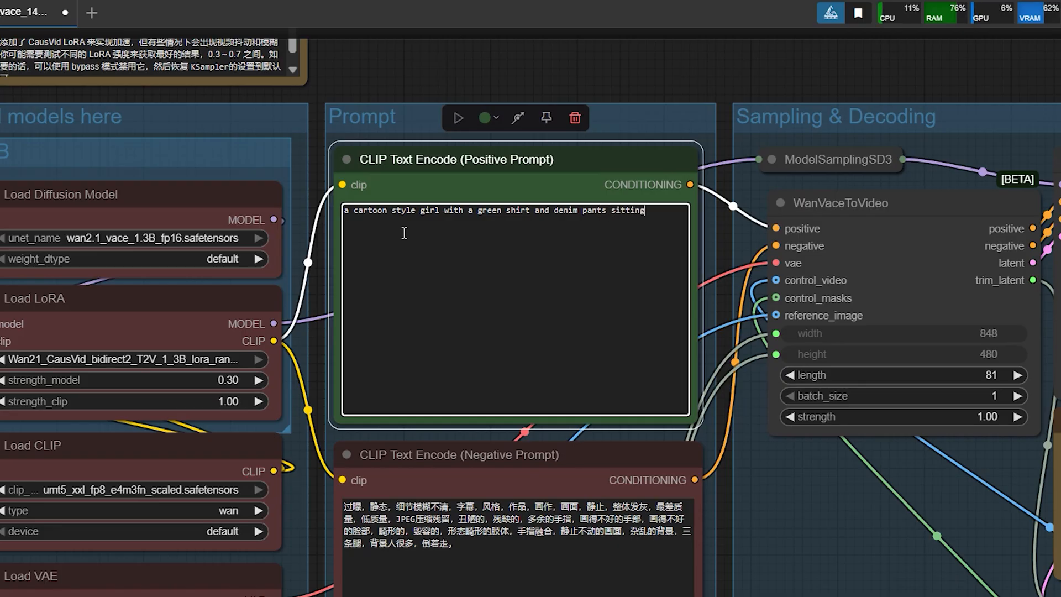
type("in a forest clea")
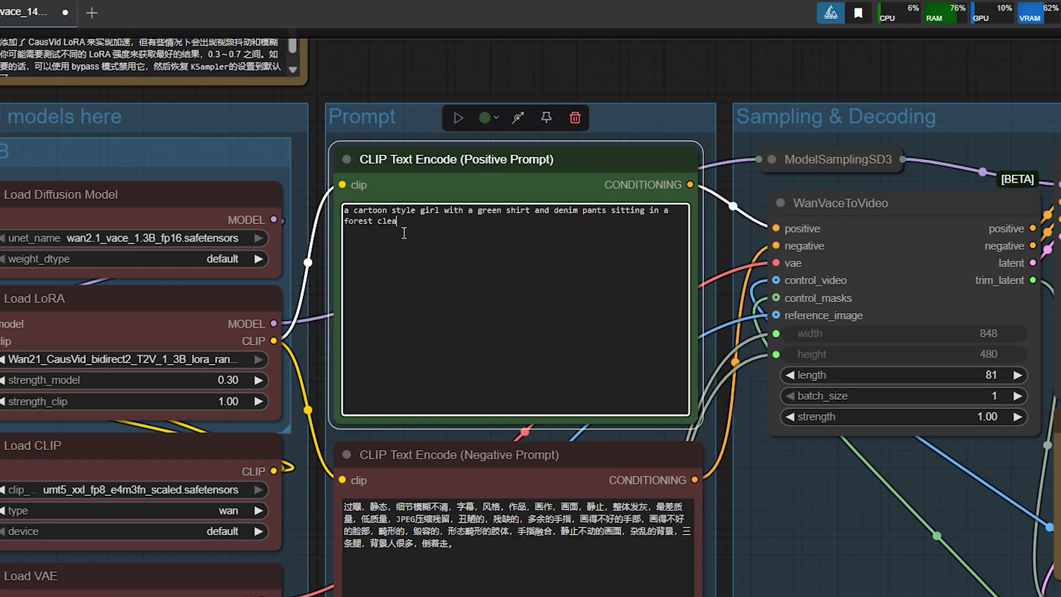
type("ring, she waves")
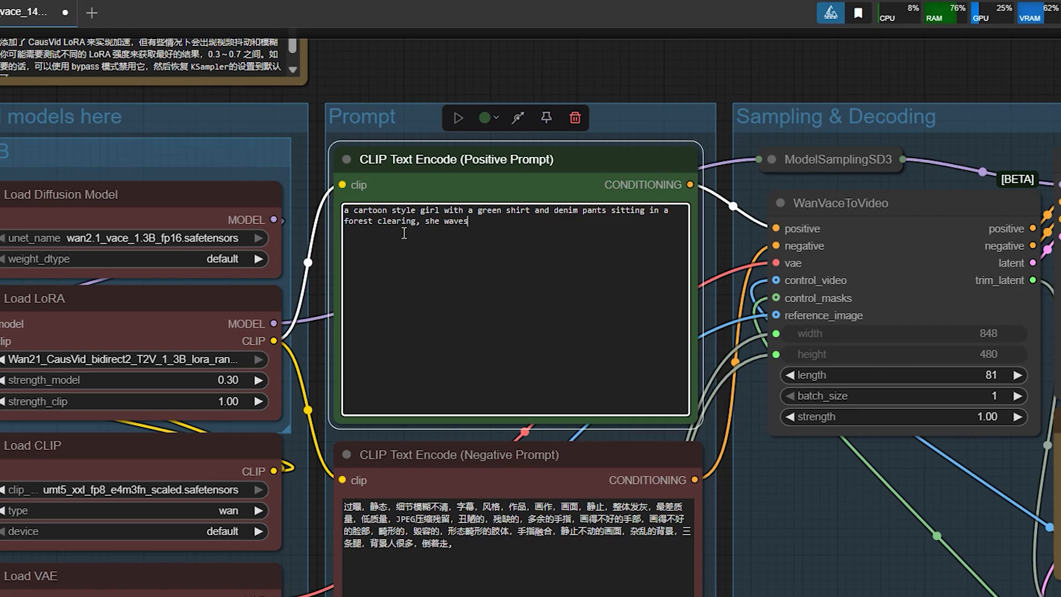
type("gent1")
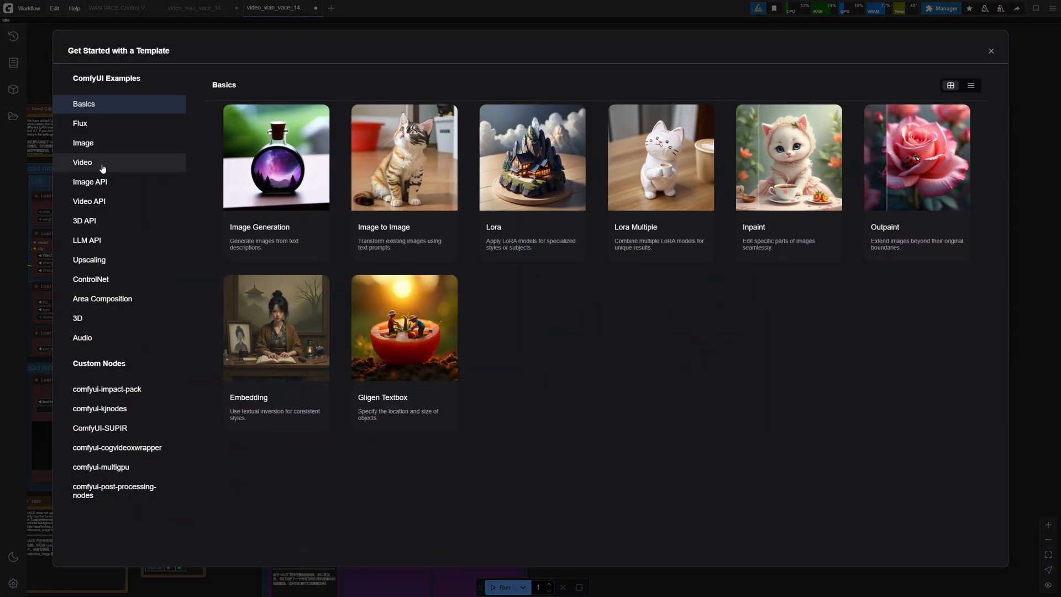
Open the Wan VACE control video template and load Man_Boxing.mp4 as control video
left_click(82, 163)
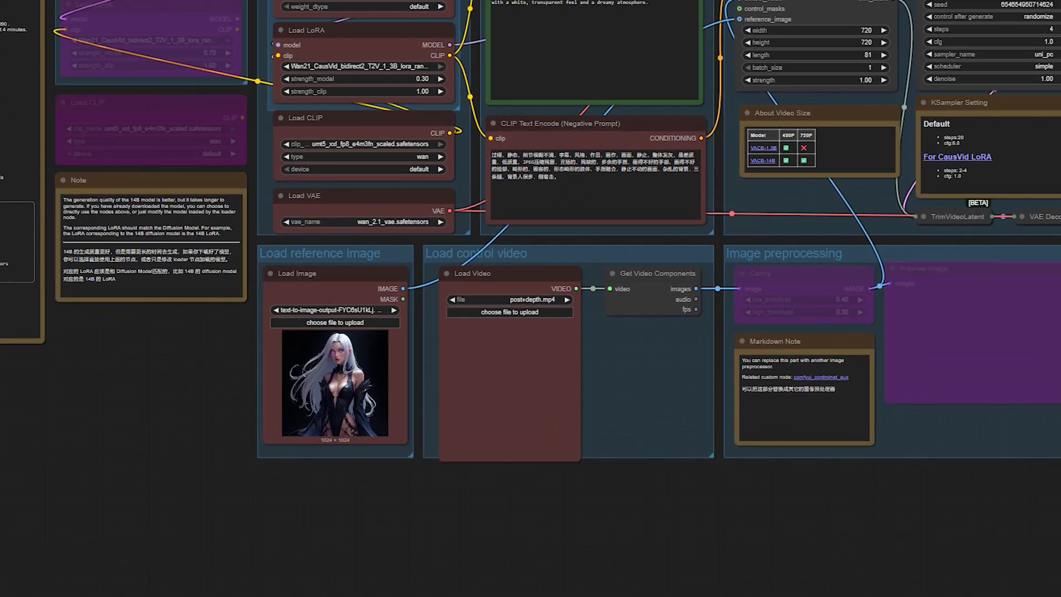
left_click(508, 299)
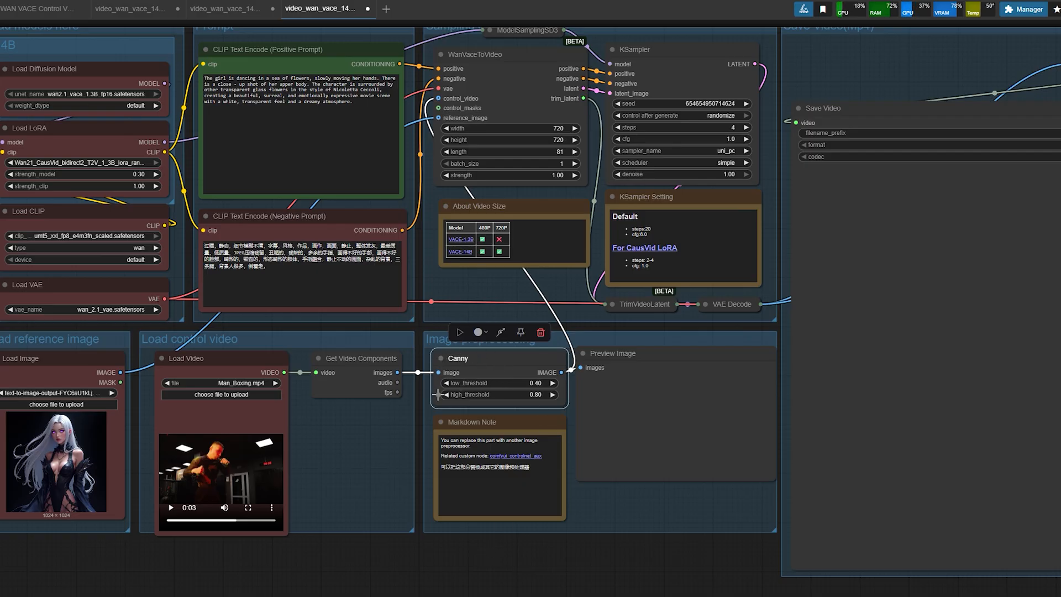
Search the canvas for 'openpose' to add the OpenPose Pose preprocessor
double_click(501, 559)
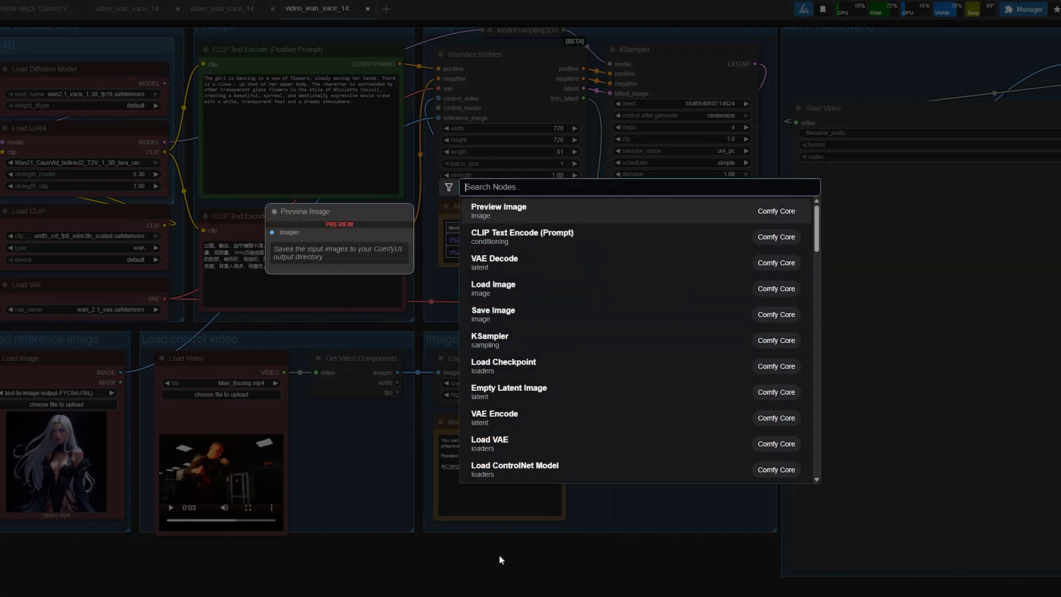
type("openpose")
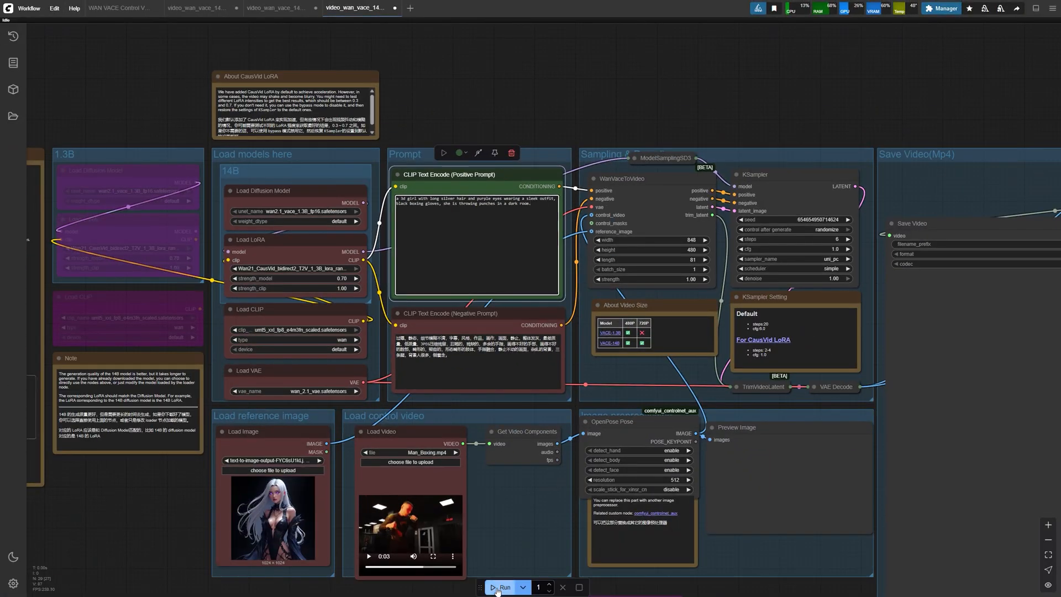
Run the pose-controlled video generation
left_click(503, 586)
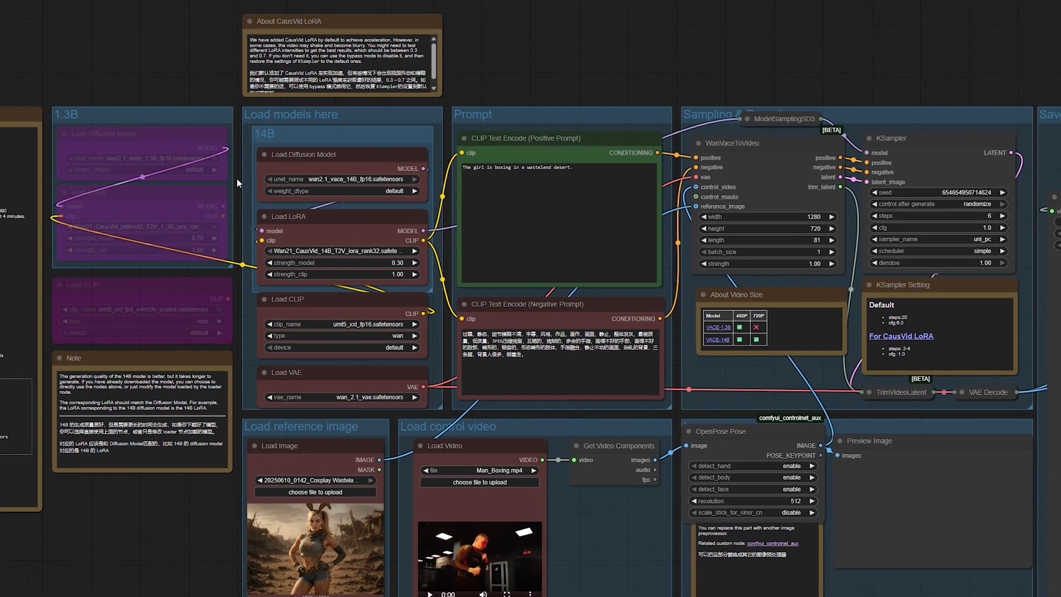
Add a Unet Loader (GGUF) node and return from the custom nodes list
type("unet loader")
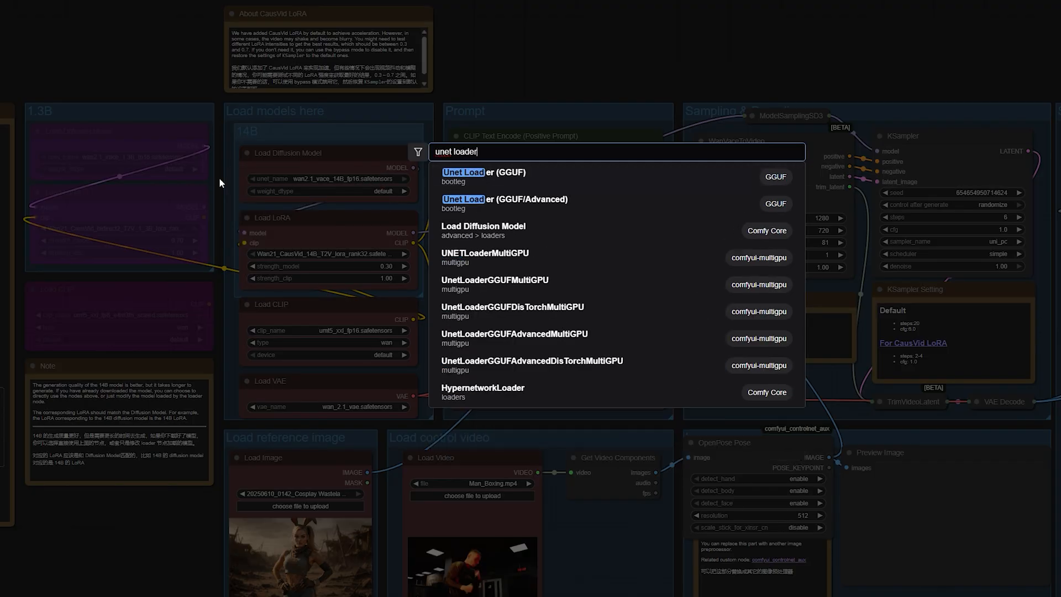
left_click(482, 172)
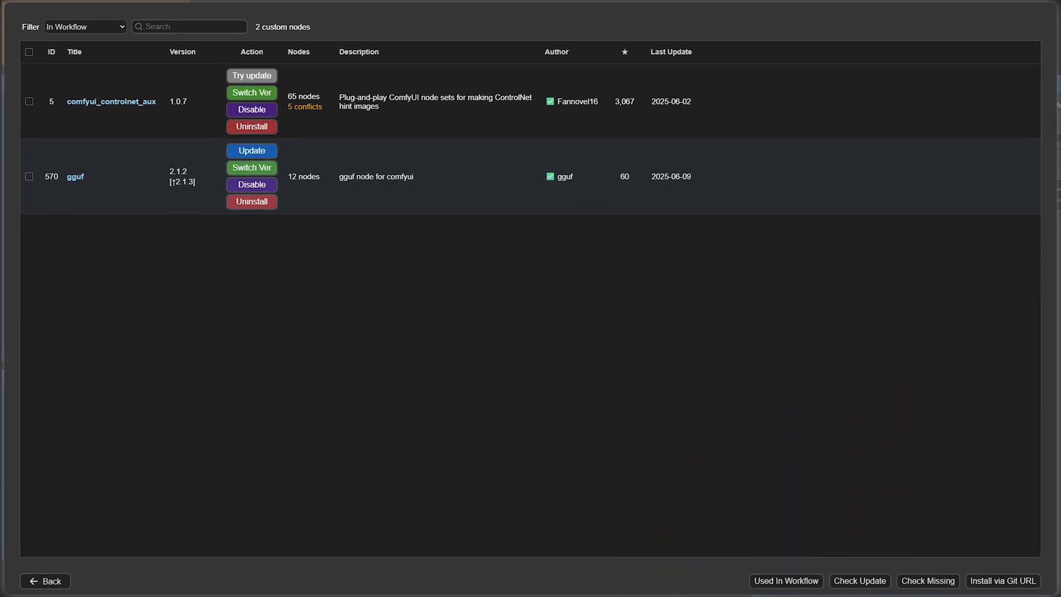
left_click(45, 581)
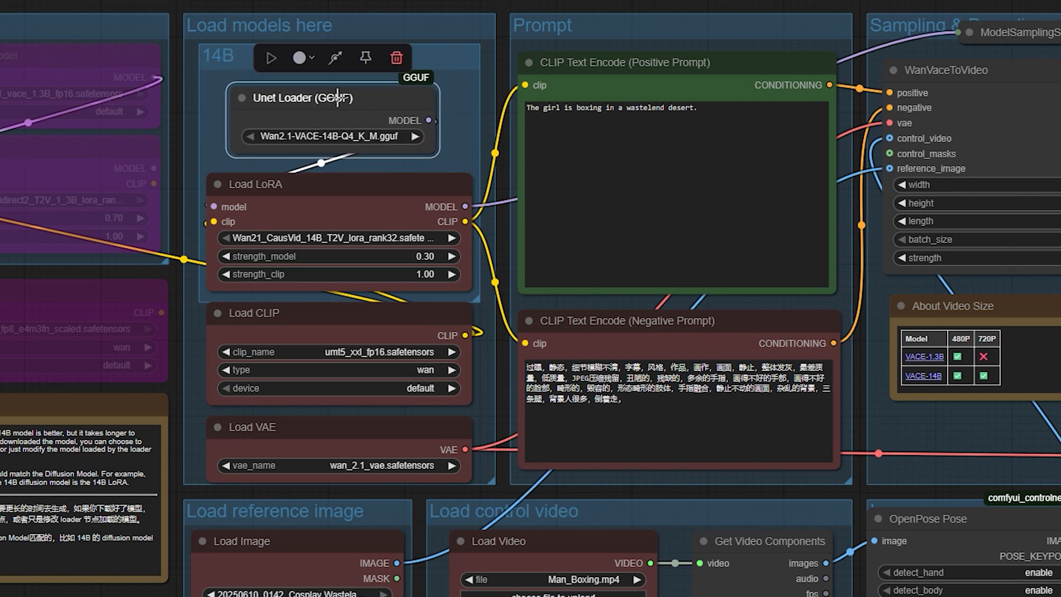
mouse_move(492, 313)
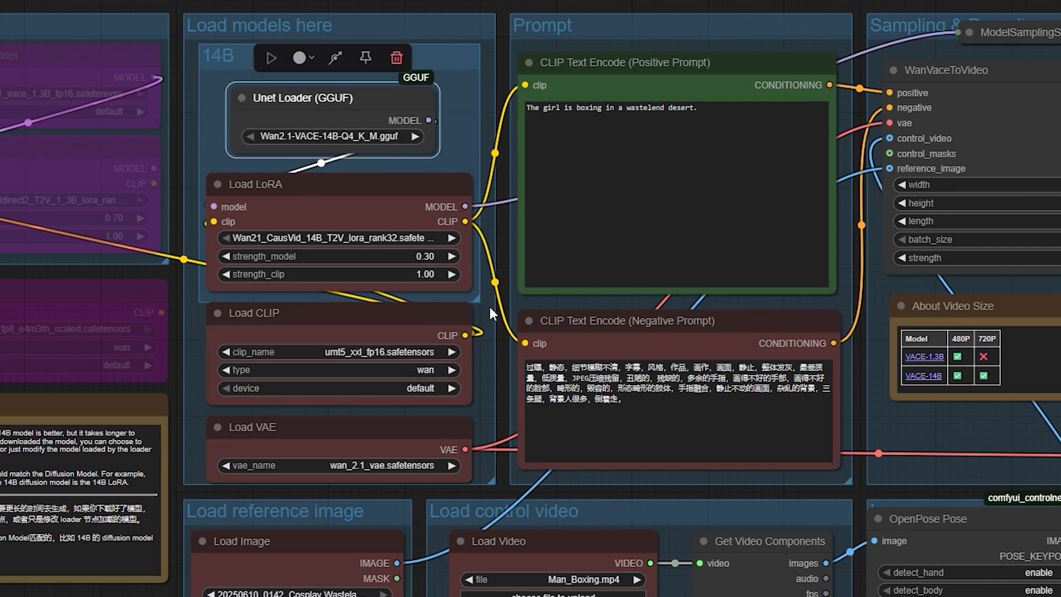
mouse_move(188, 350)
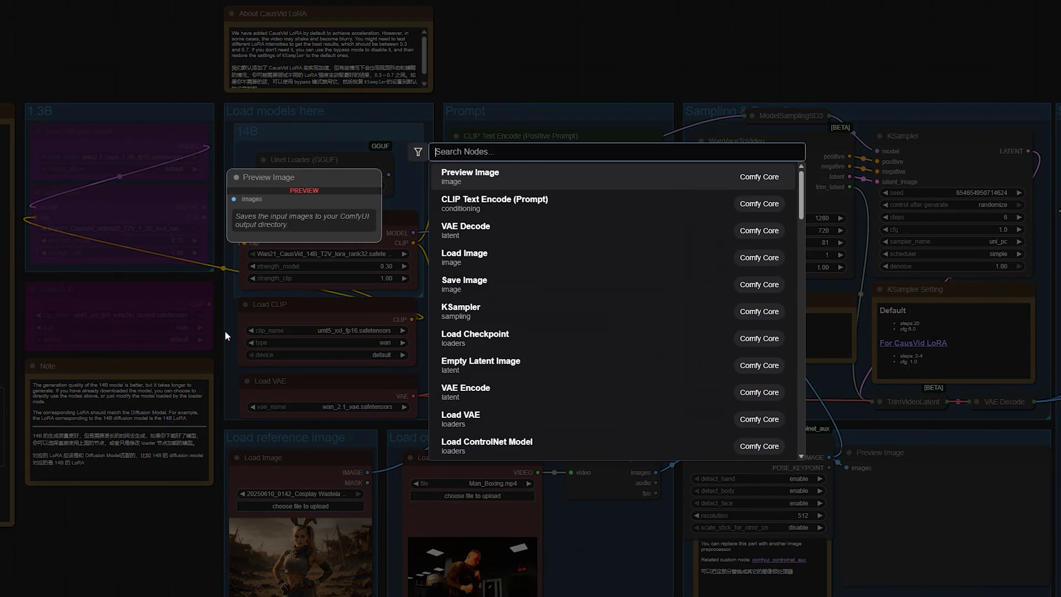
Add a GGUF CLIP Loader node with its type set to wan
type("clip loader")
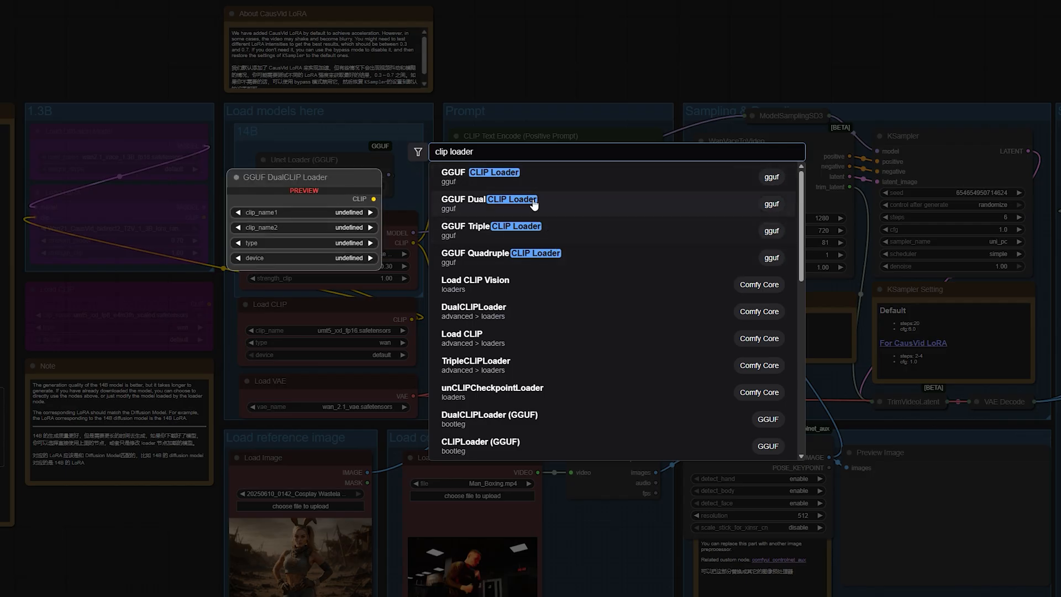
left_click(494, 177)
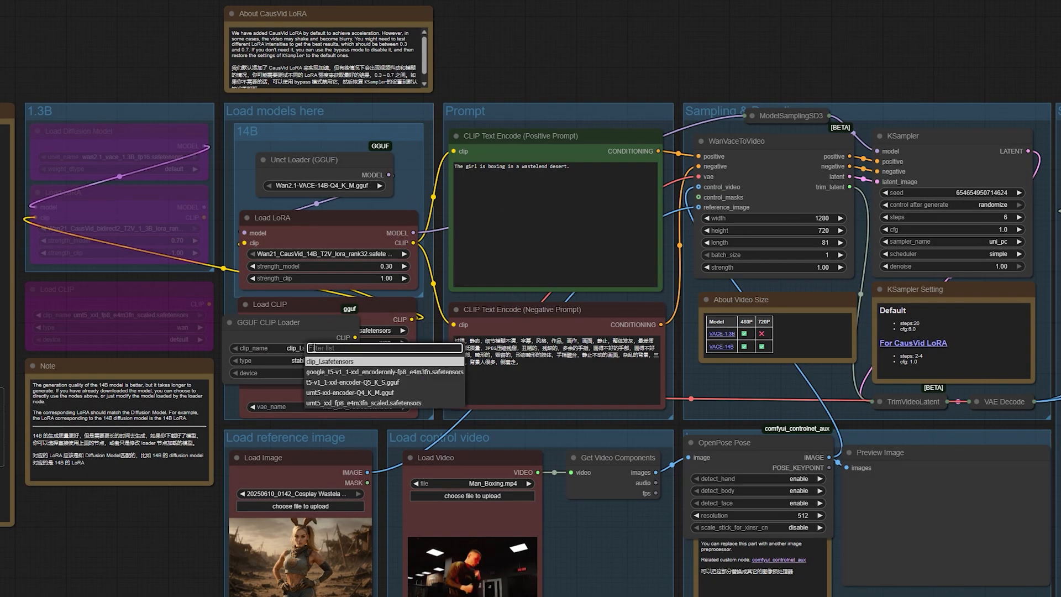
mouse_move(367, 393)
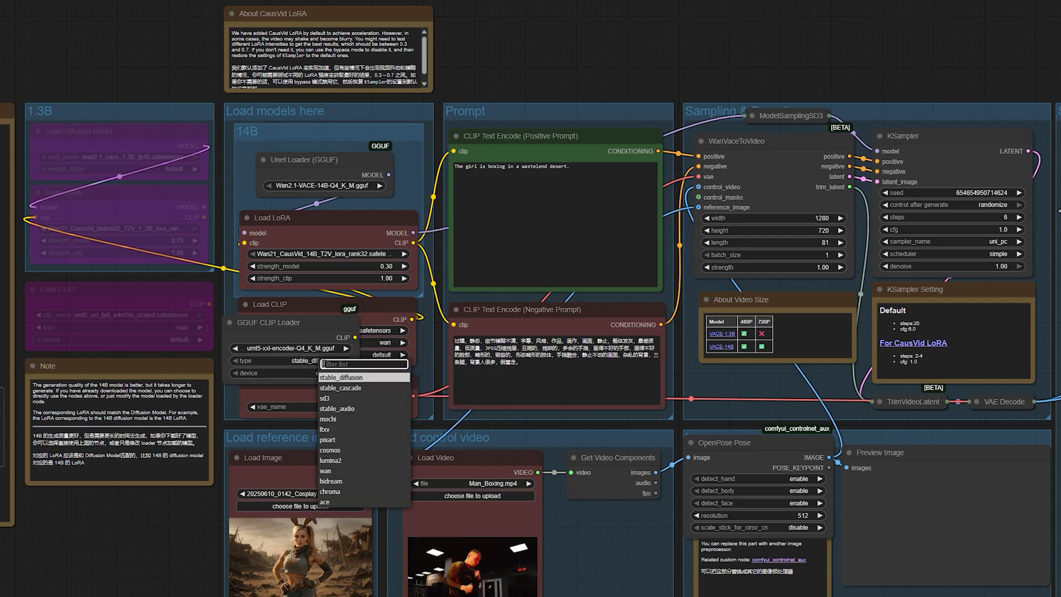
mouse_move(338, 471)
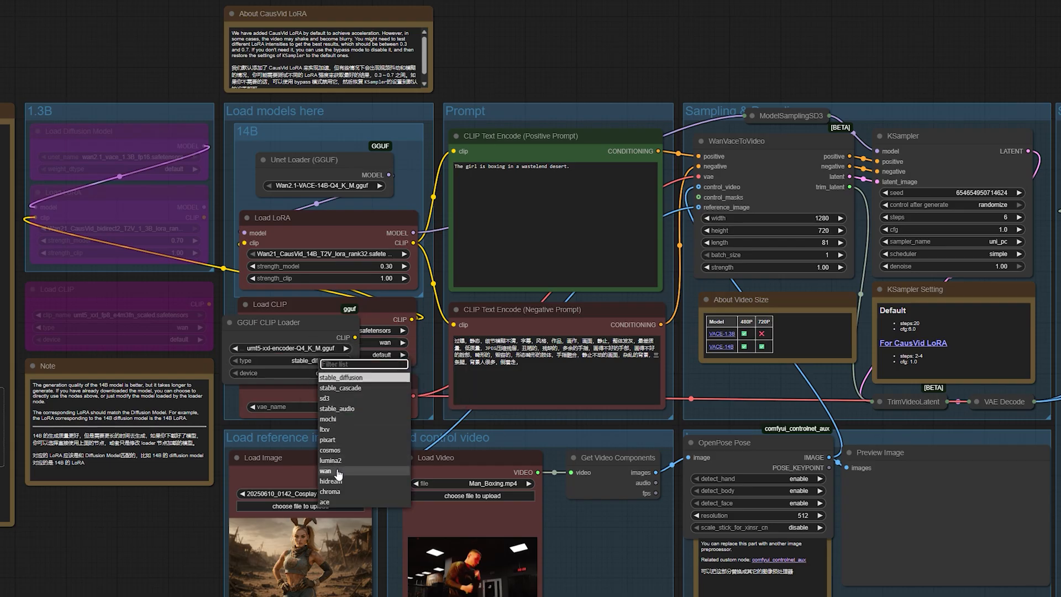
left_click(326, 471)
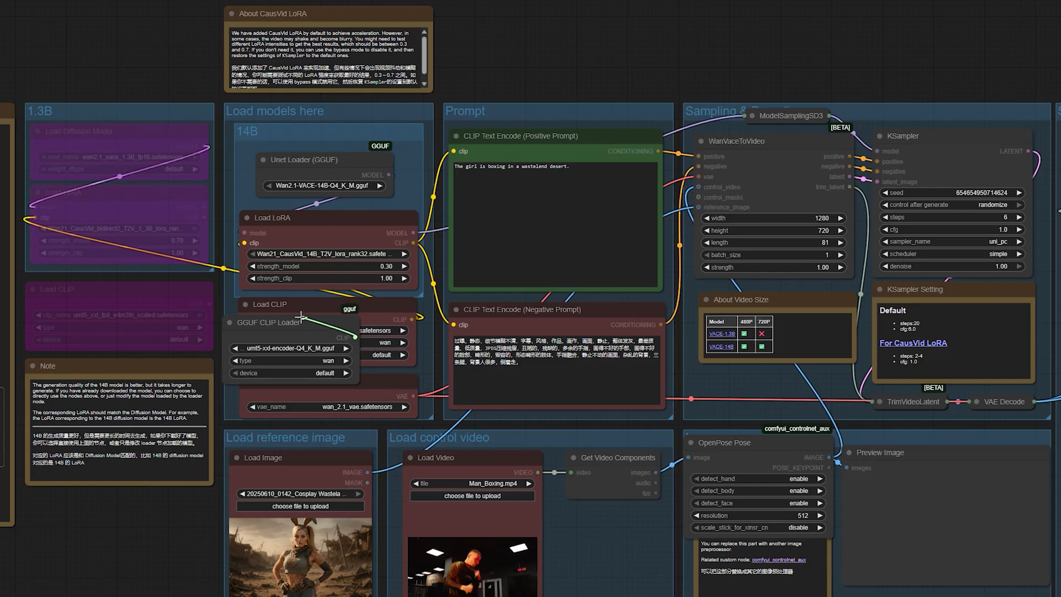